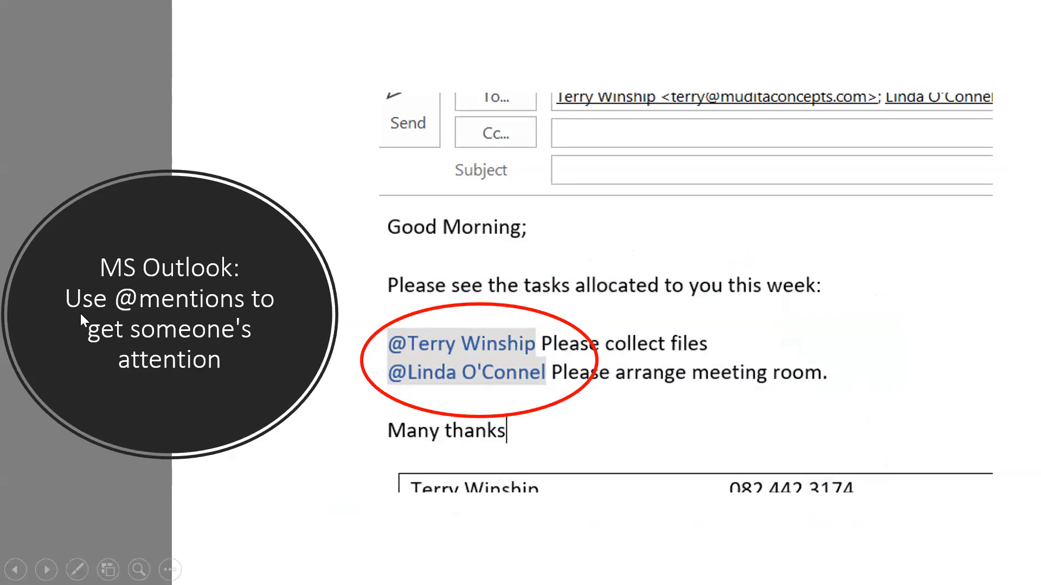
mouse_move(99, 340)
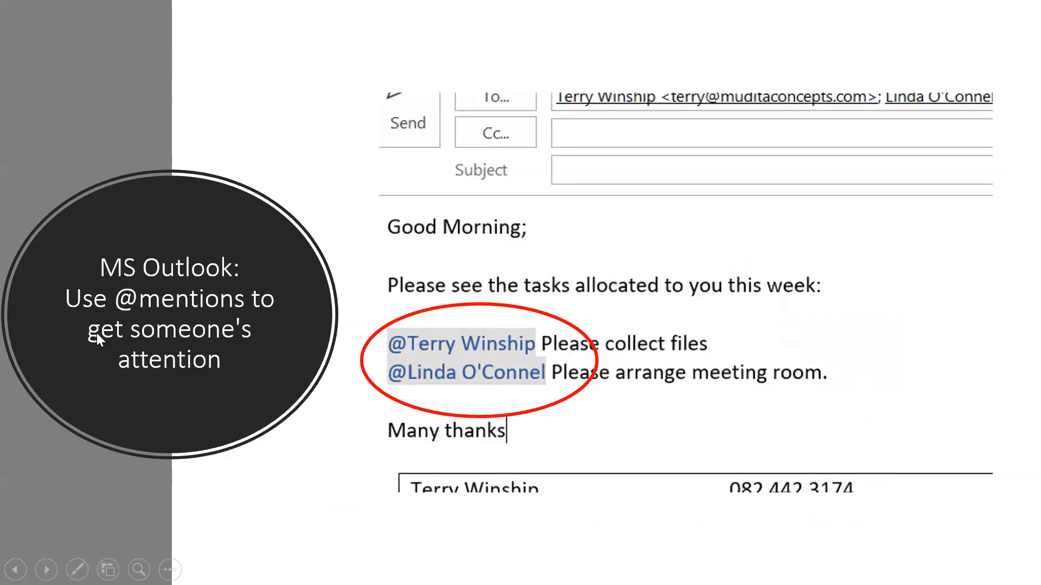
mouse_move(359, 443)
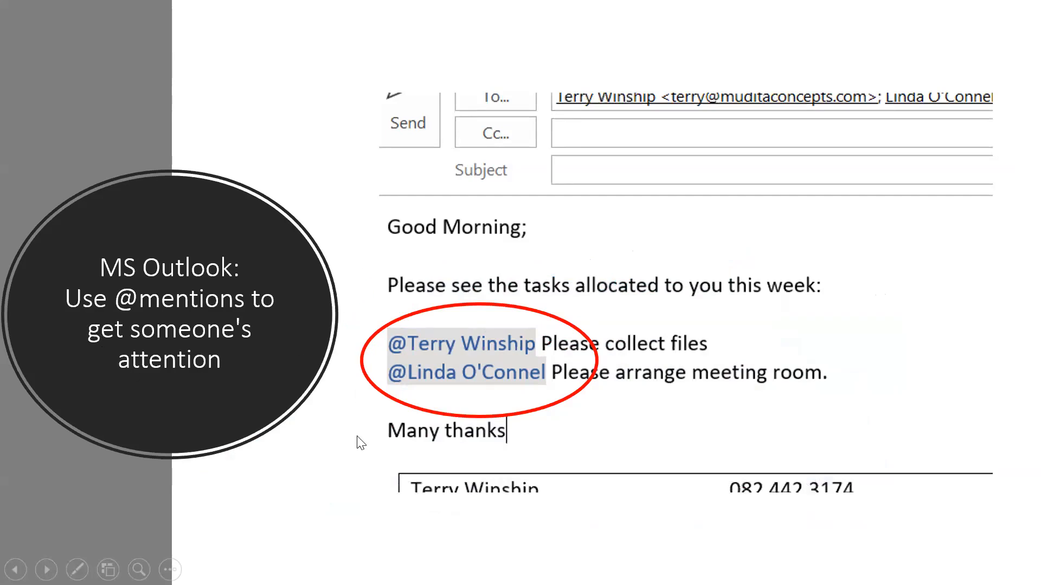
mouse_move(430, 356)
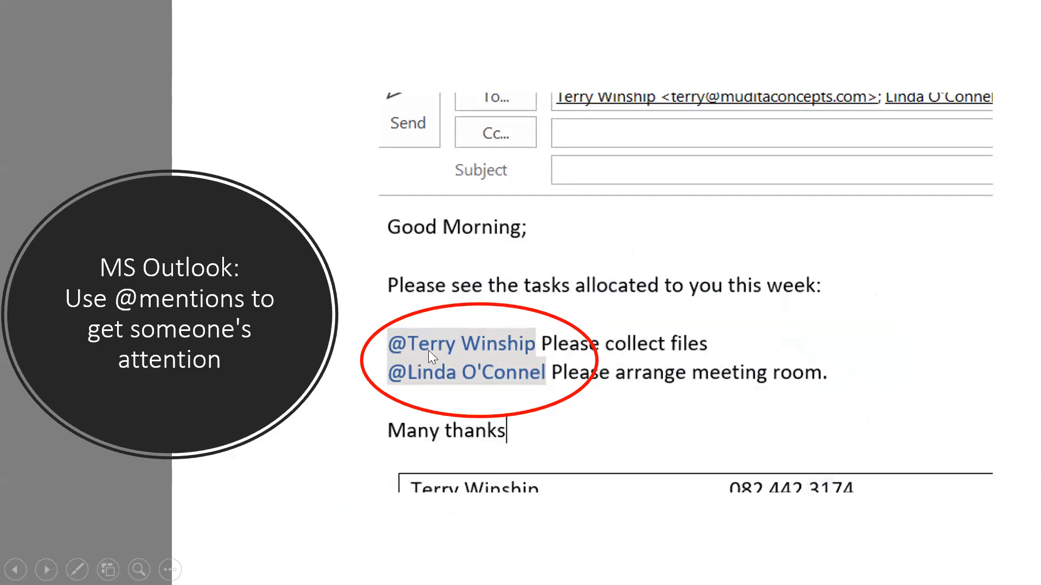
mouse_move(564, 362)
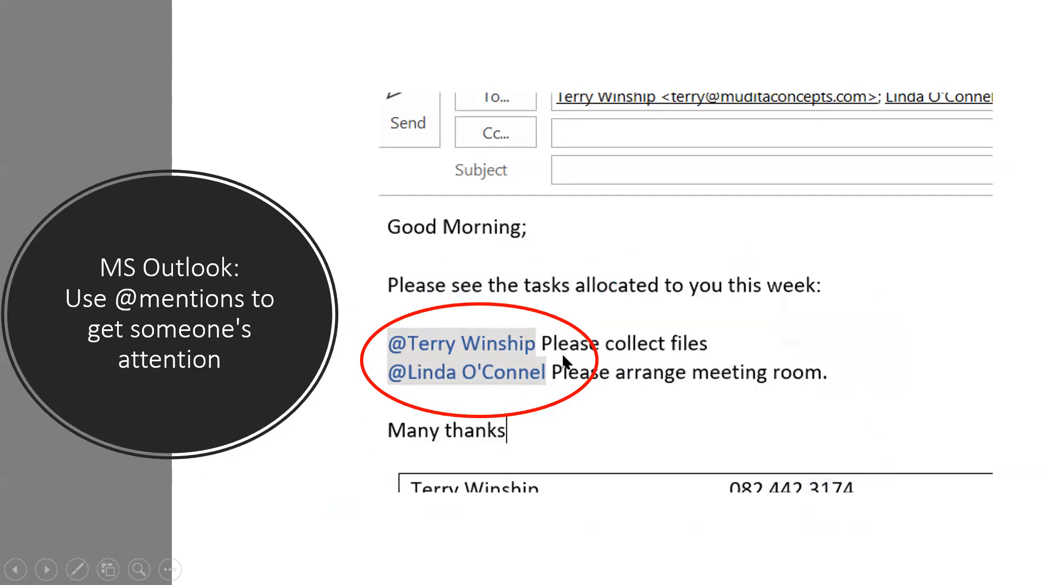
mouse_move(409, 312)
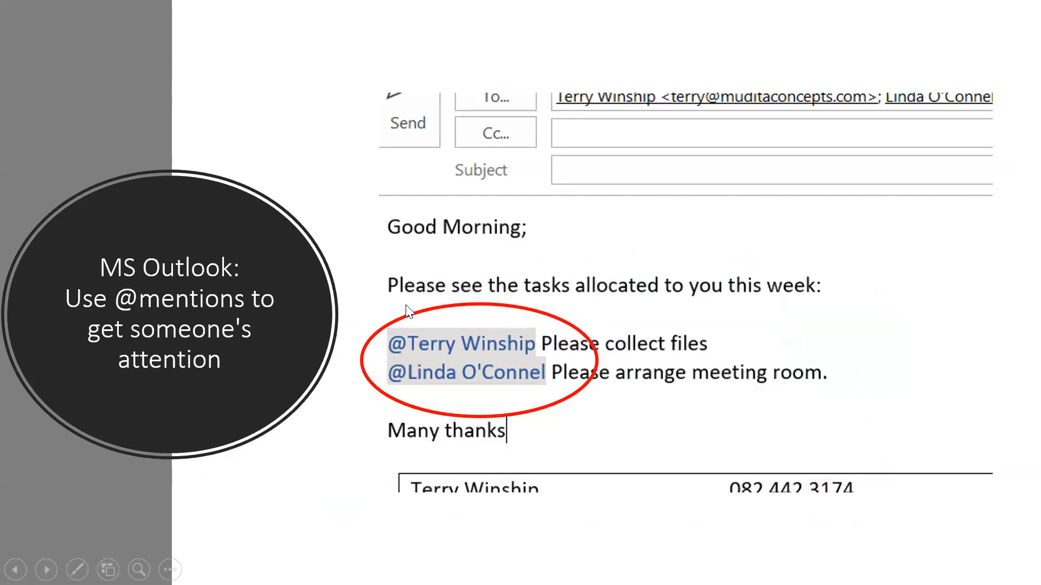
mouse_move(369, 371)
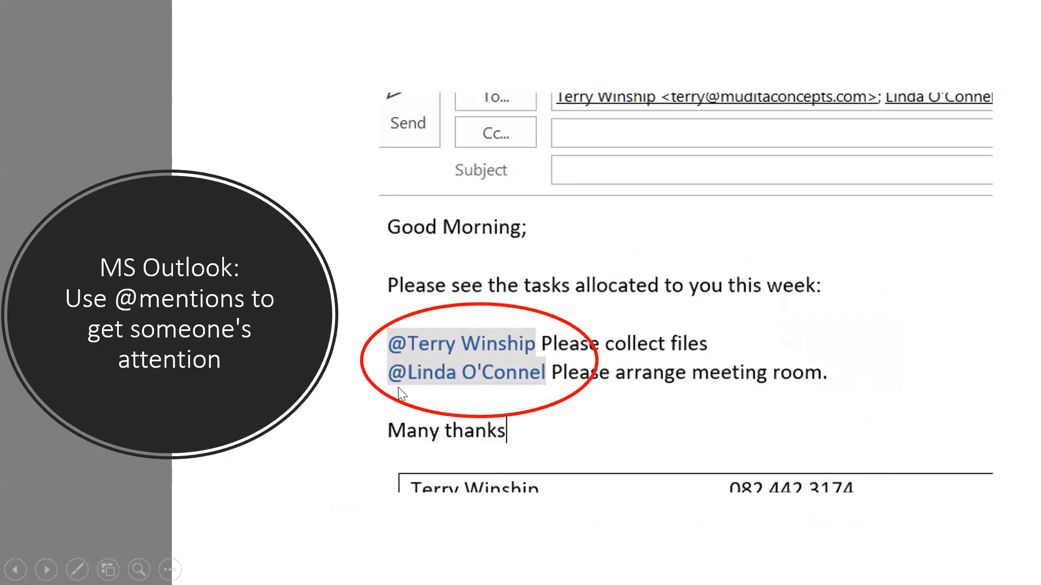
mouse_move(956, 452)
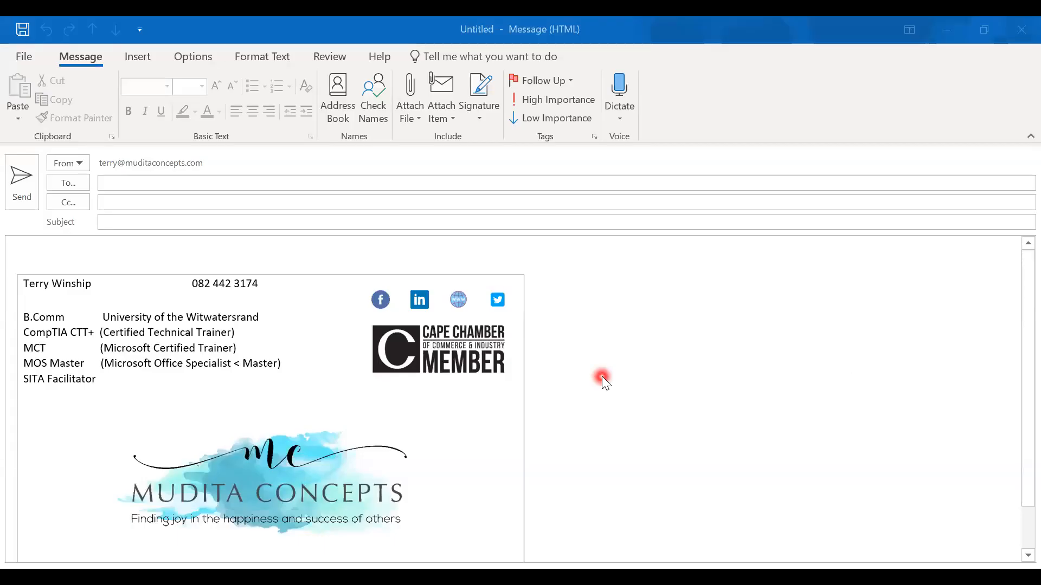
mouse_move(437, 237)
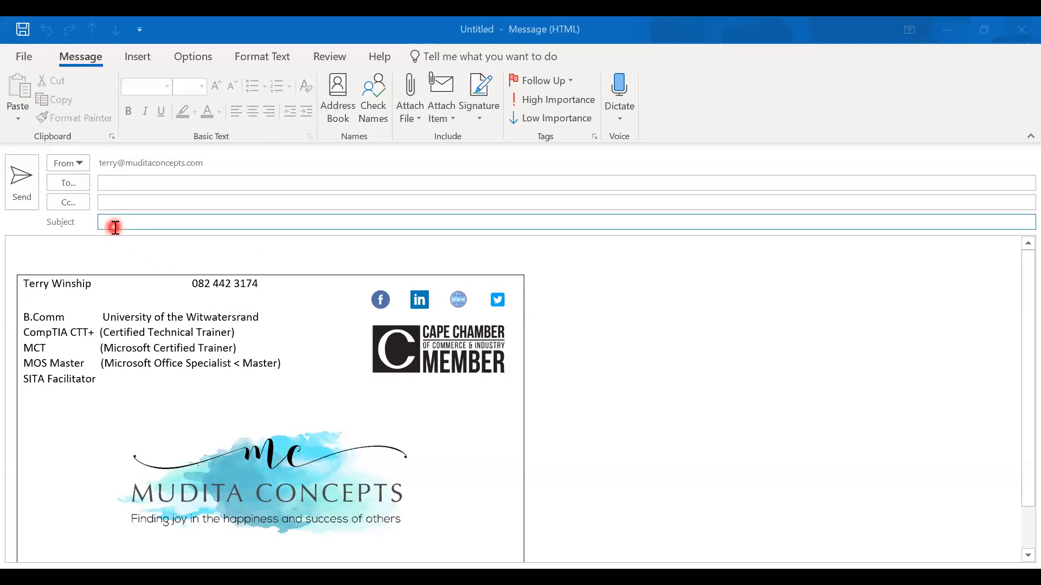
Give the message the subject 'Tasks' and body line 'Please do these tasks allocated to you:'
text(T)
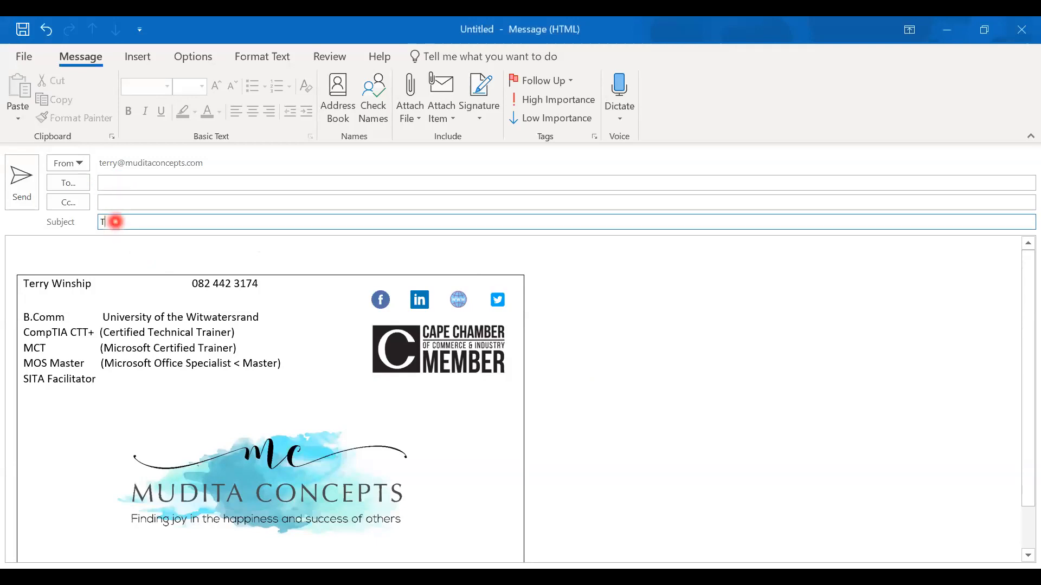
text(asks)
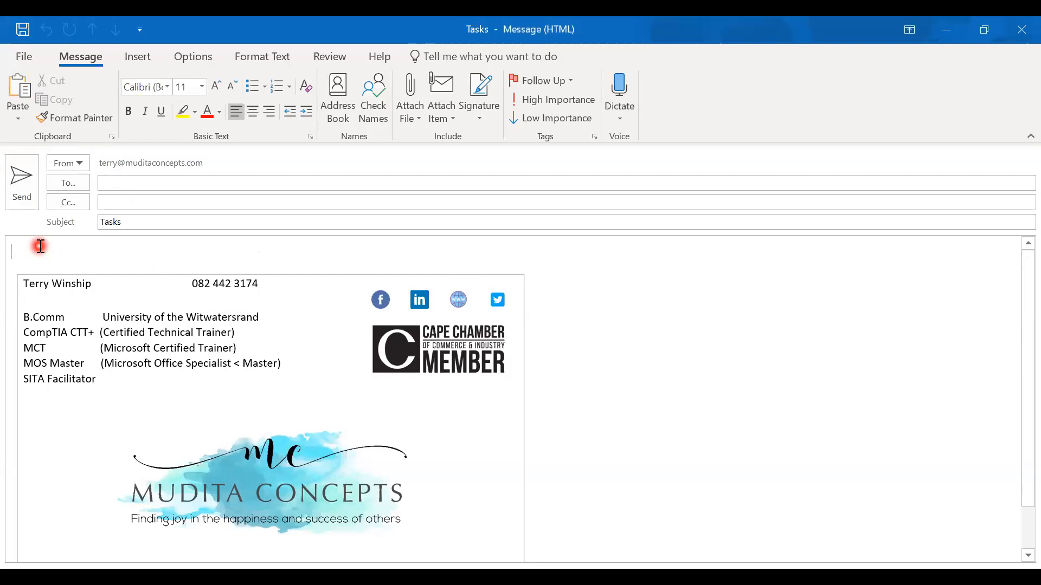
text(Please do these ta)
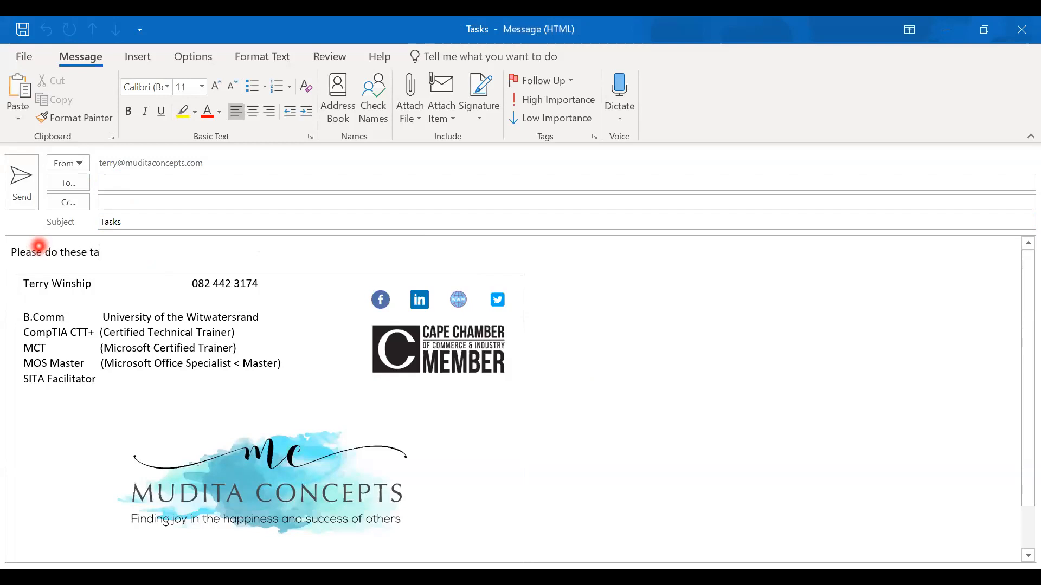
text(sks allocated to you:)
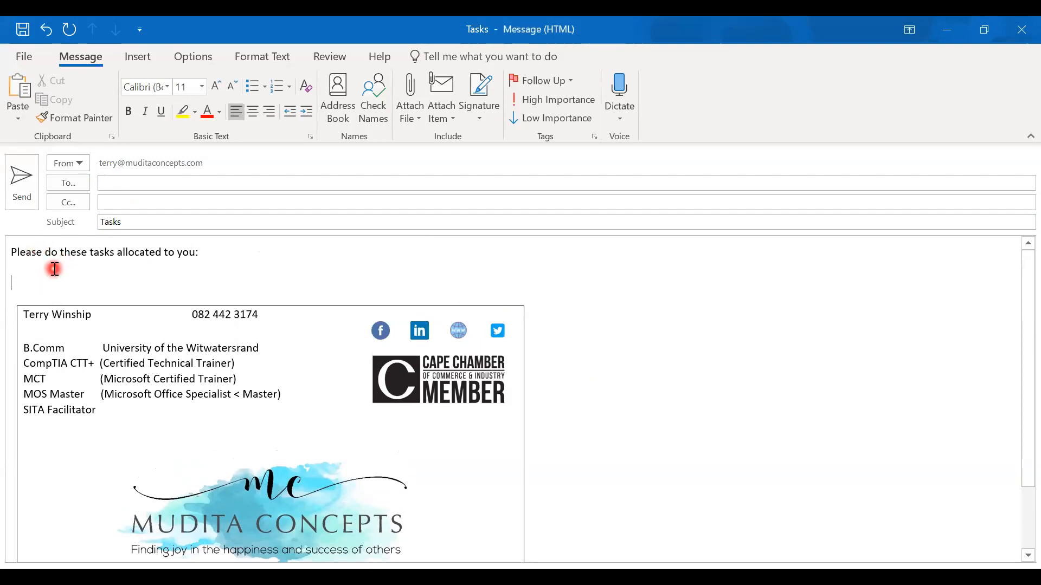
text(@)
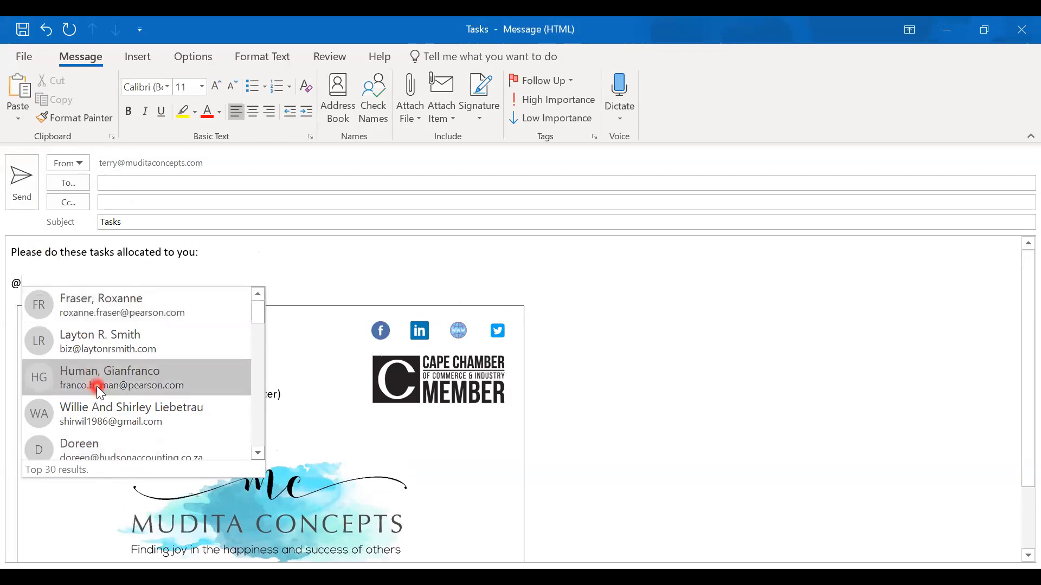
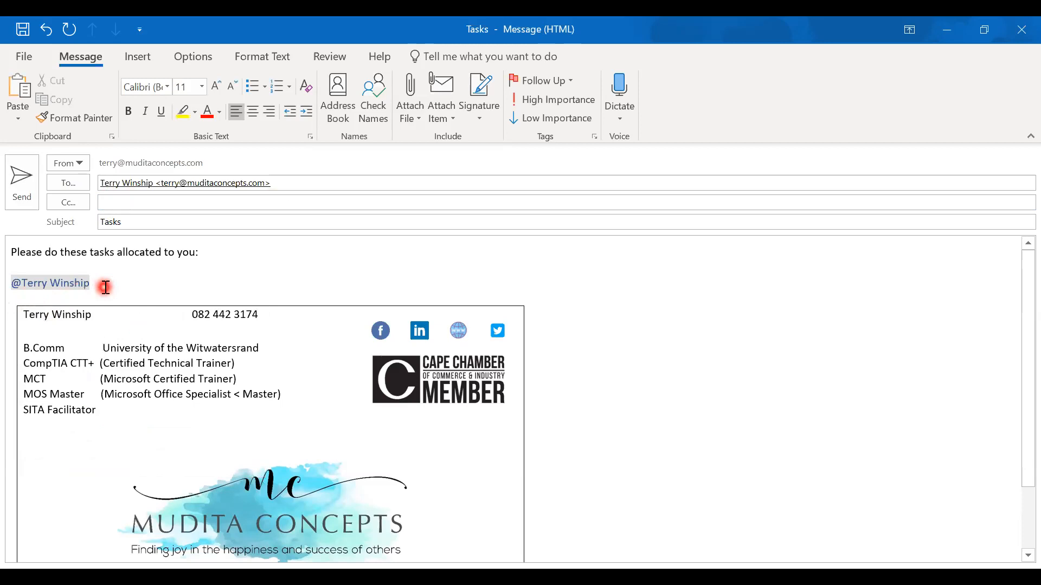
text(G)
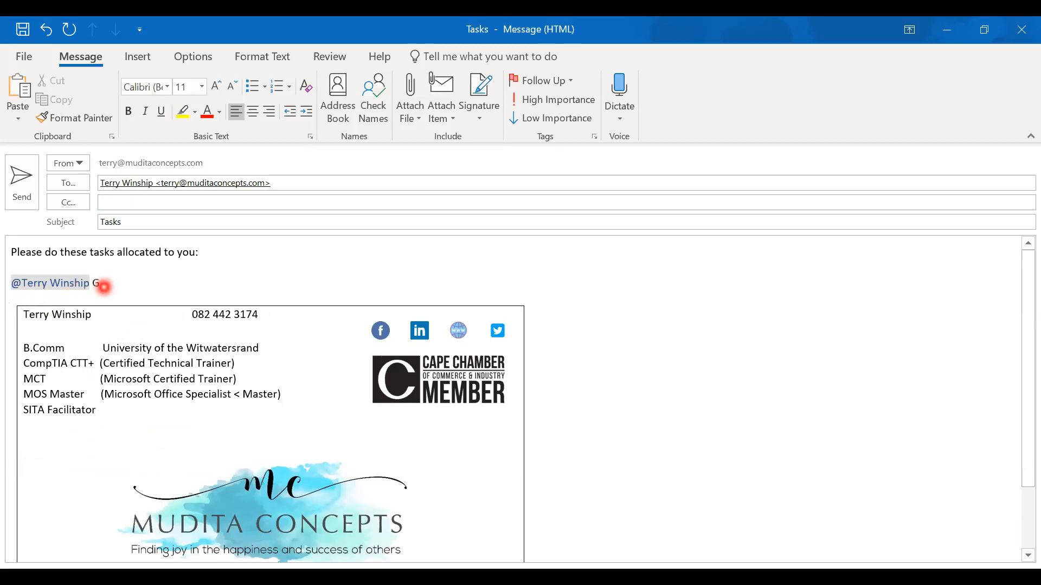
text(rder the files)
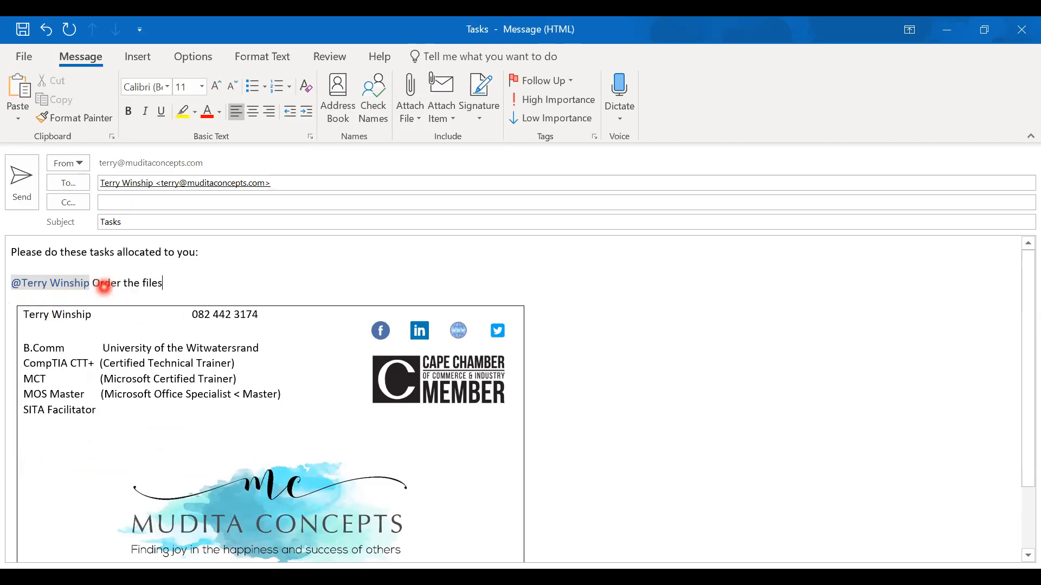
text(please)
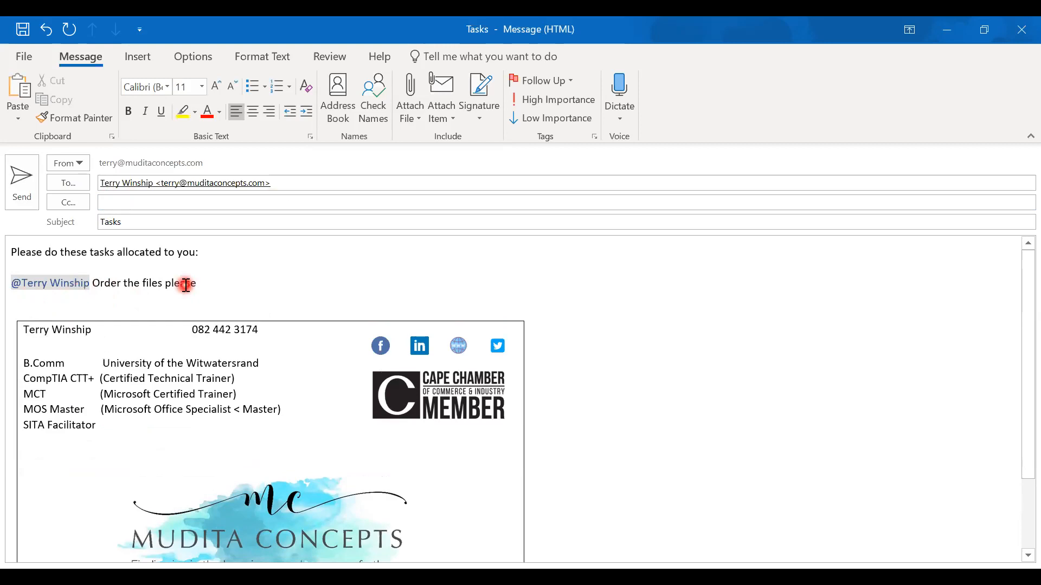
text(@)
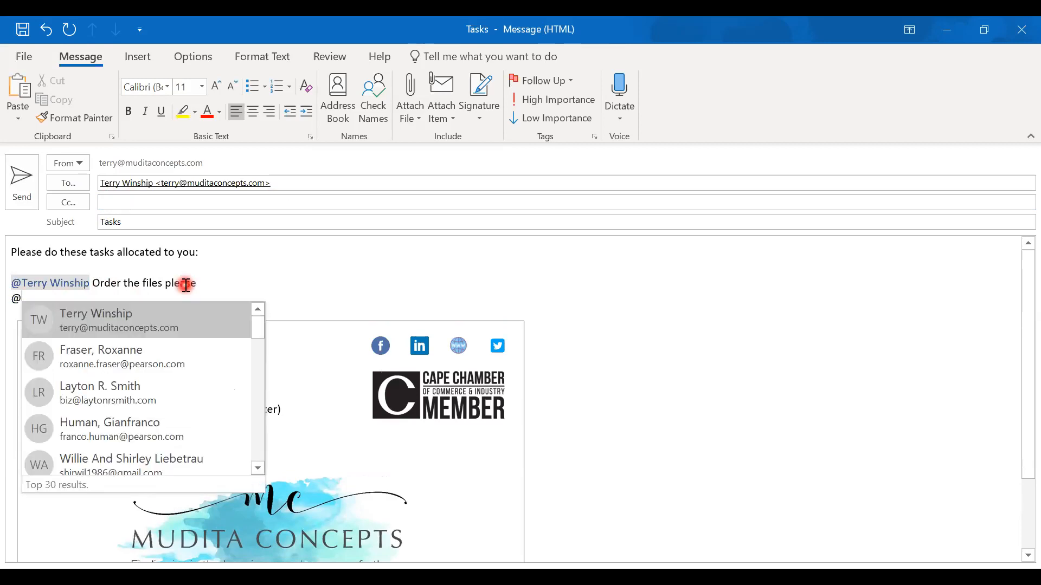
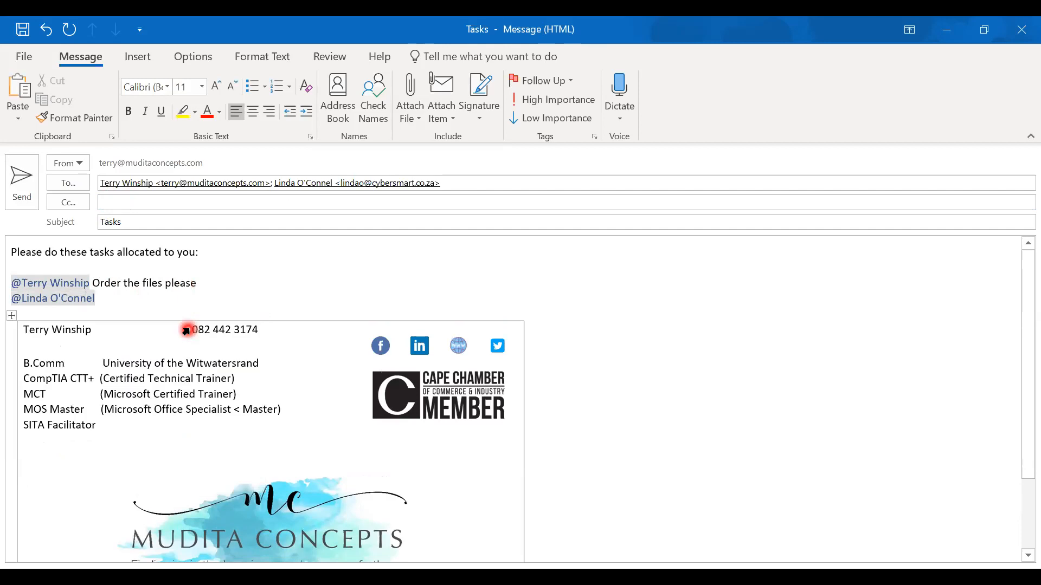
text(P)
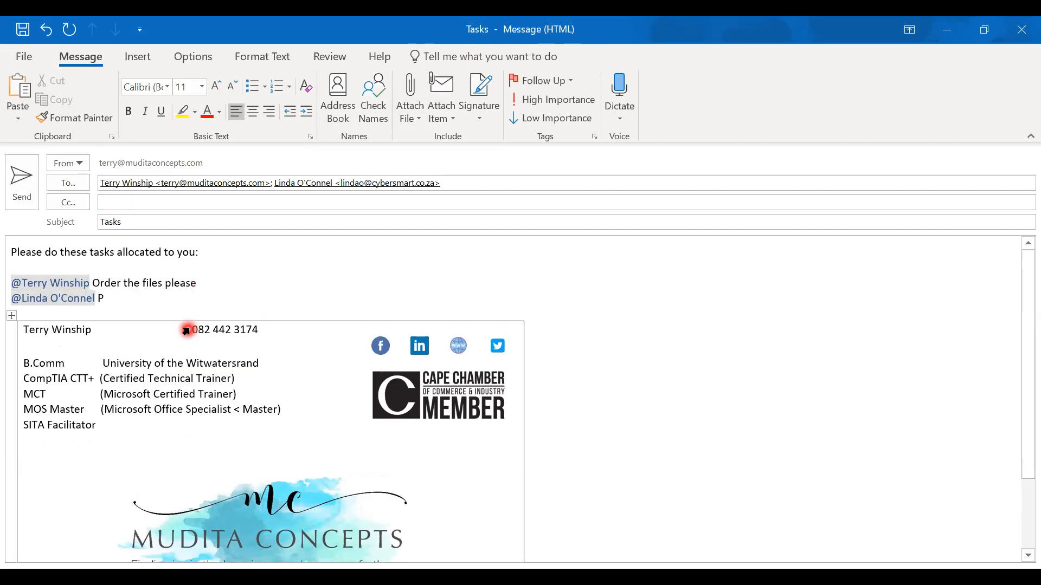
text(lease bok th)
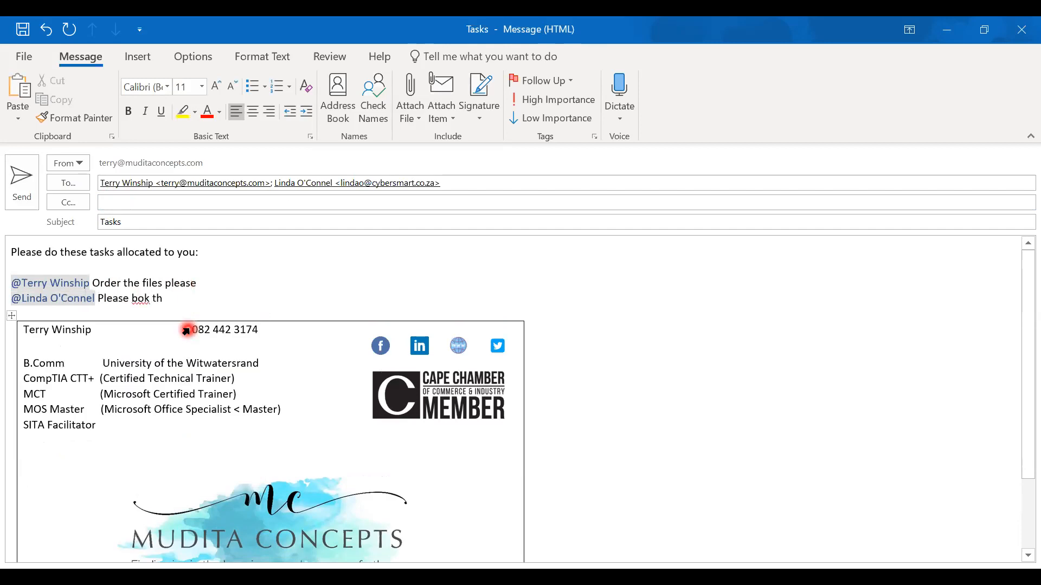
text(e)
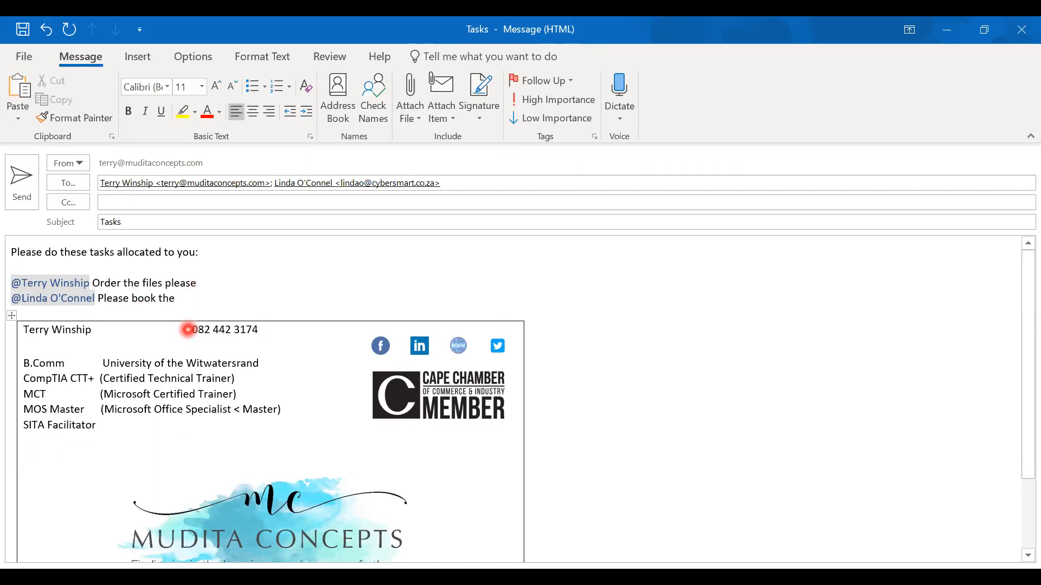
text(room)
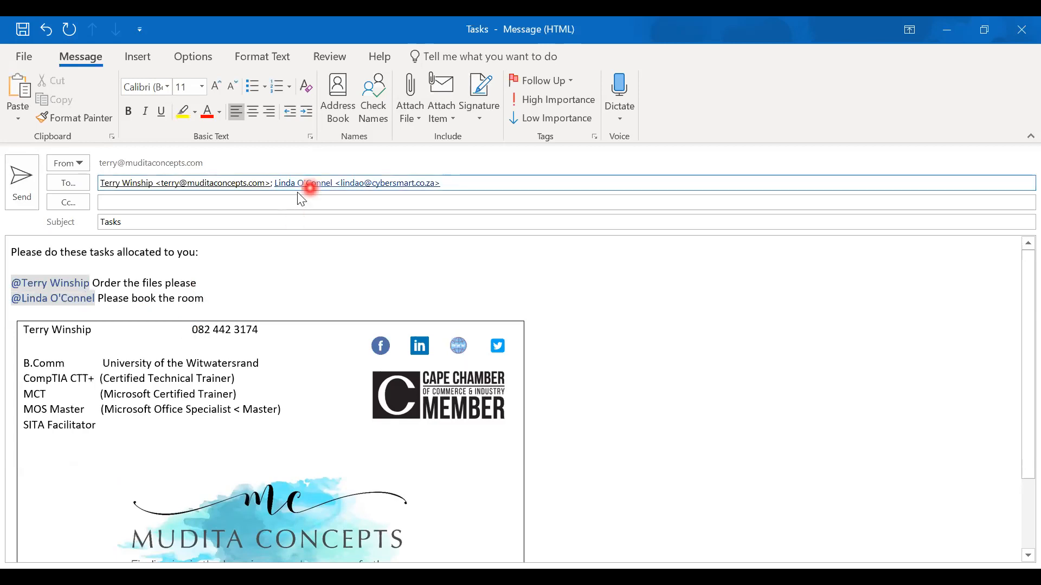
click(438, 201)
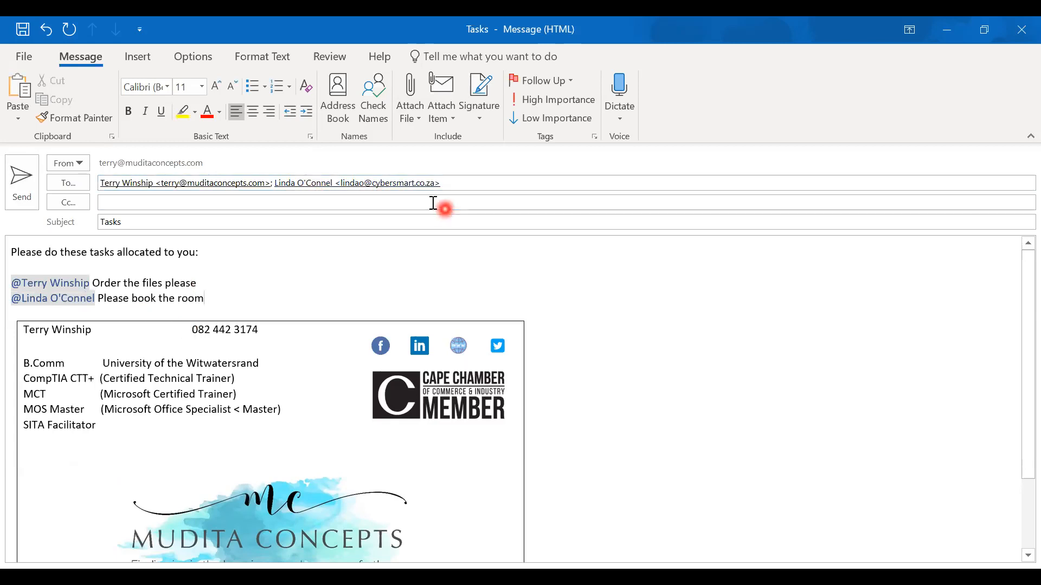
mouse_move(41, 259)
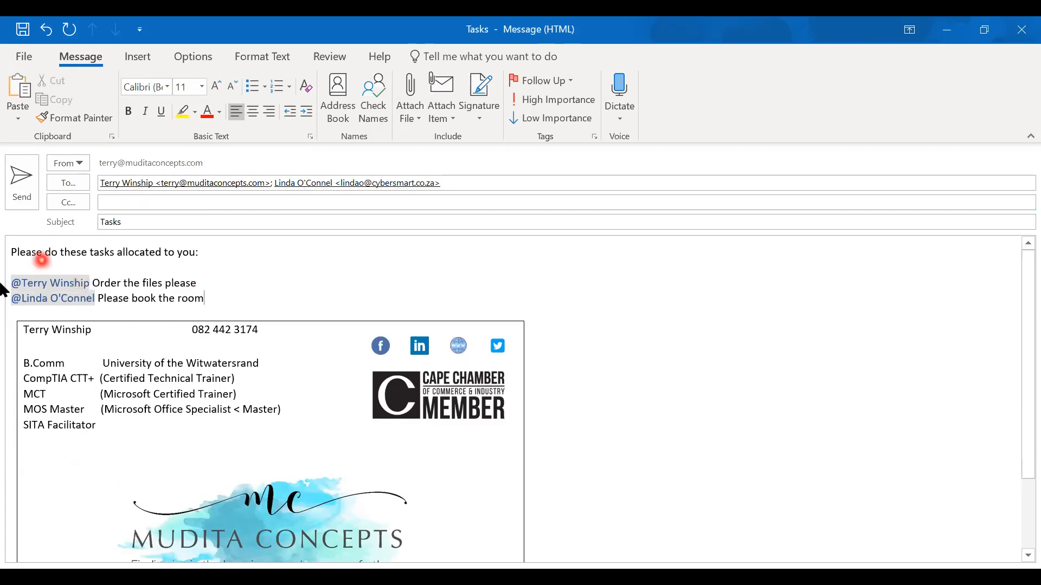
mouse_move(13, 299)
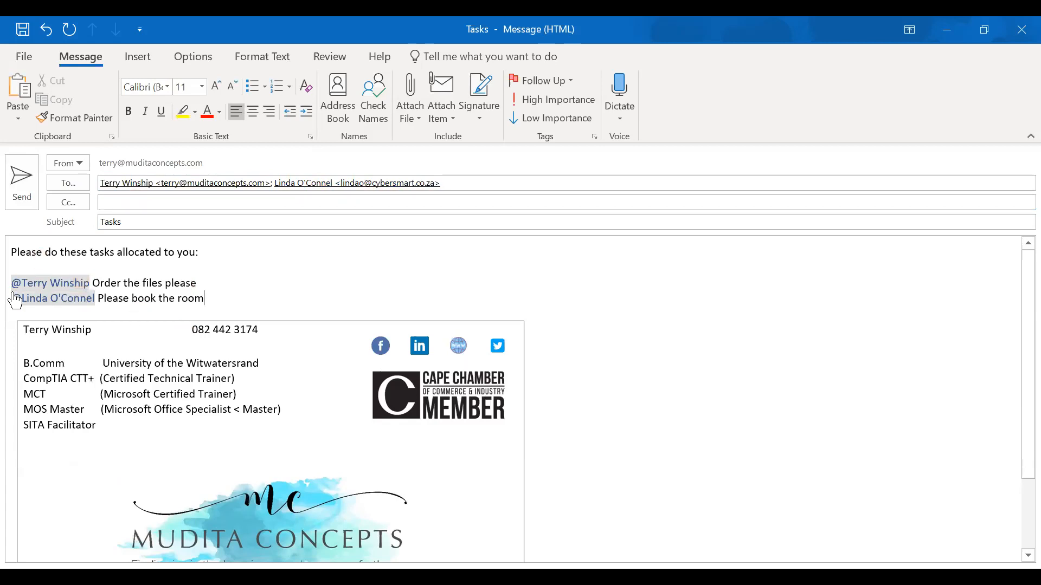
click(28, 316)
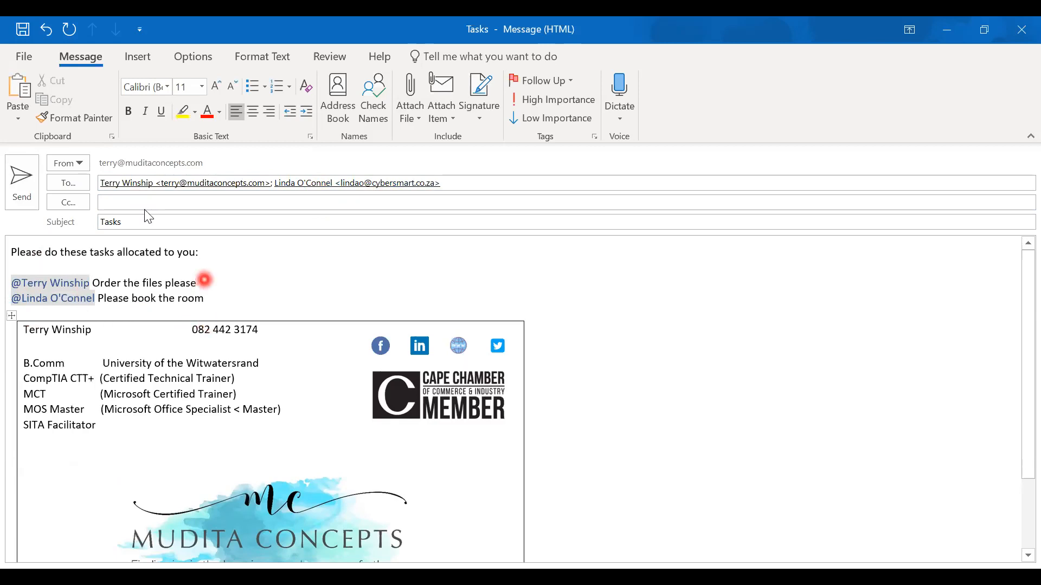
click(379, 201)
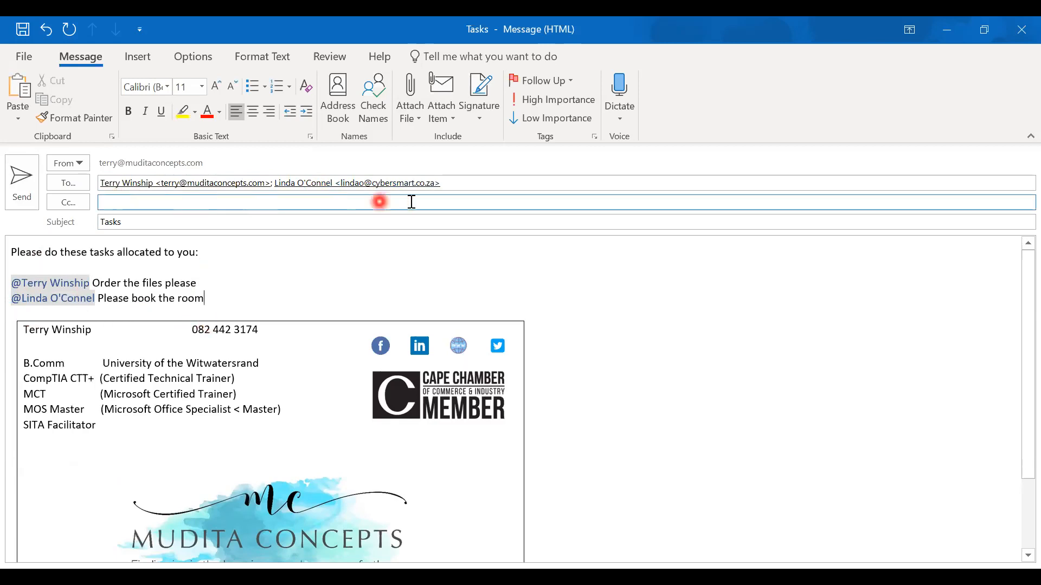
mouse_move(903, 463)
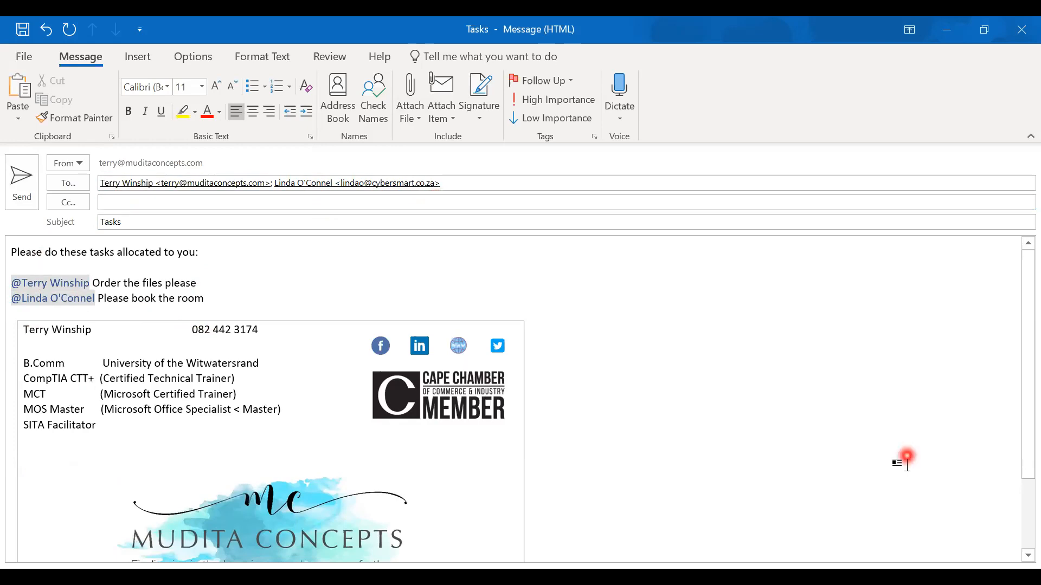